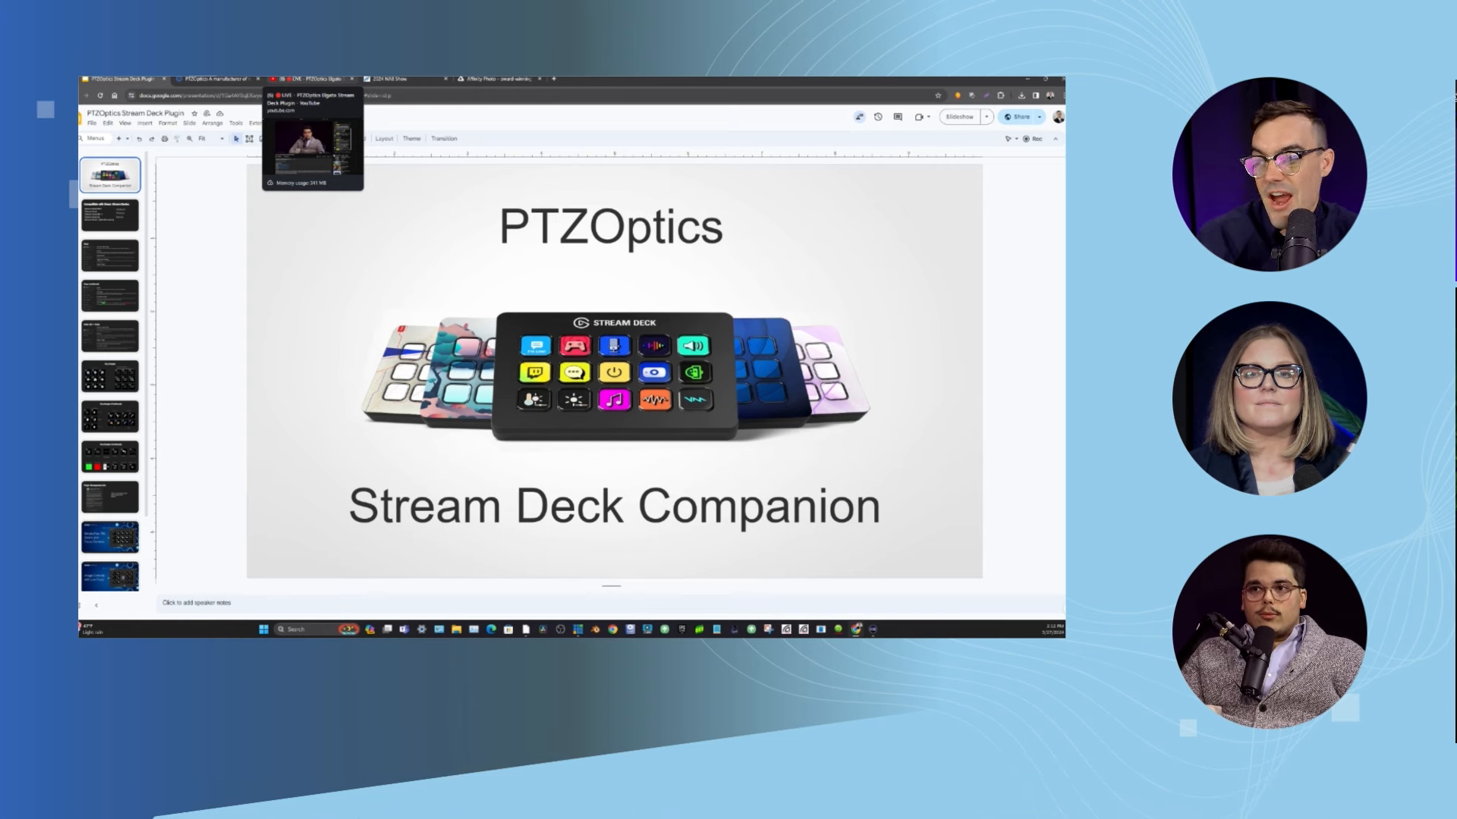
# Select the first dial's Pan-Tilt-Zoom-Focus settings, then switch to the Keys list of PTZOptics actions
pyautogui.click(307, 79)
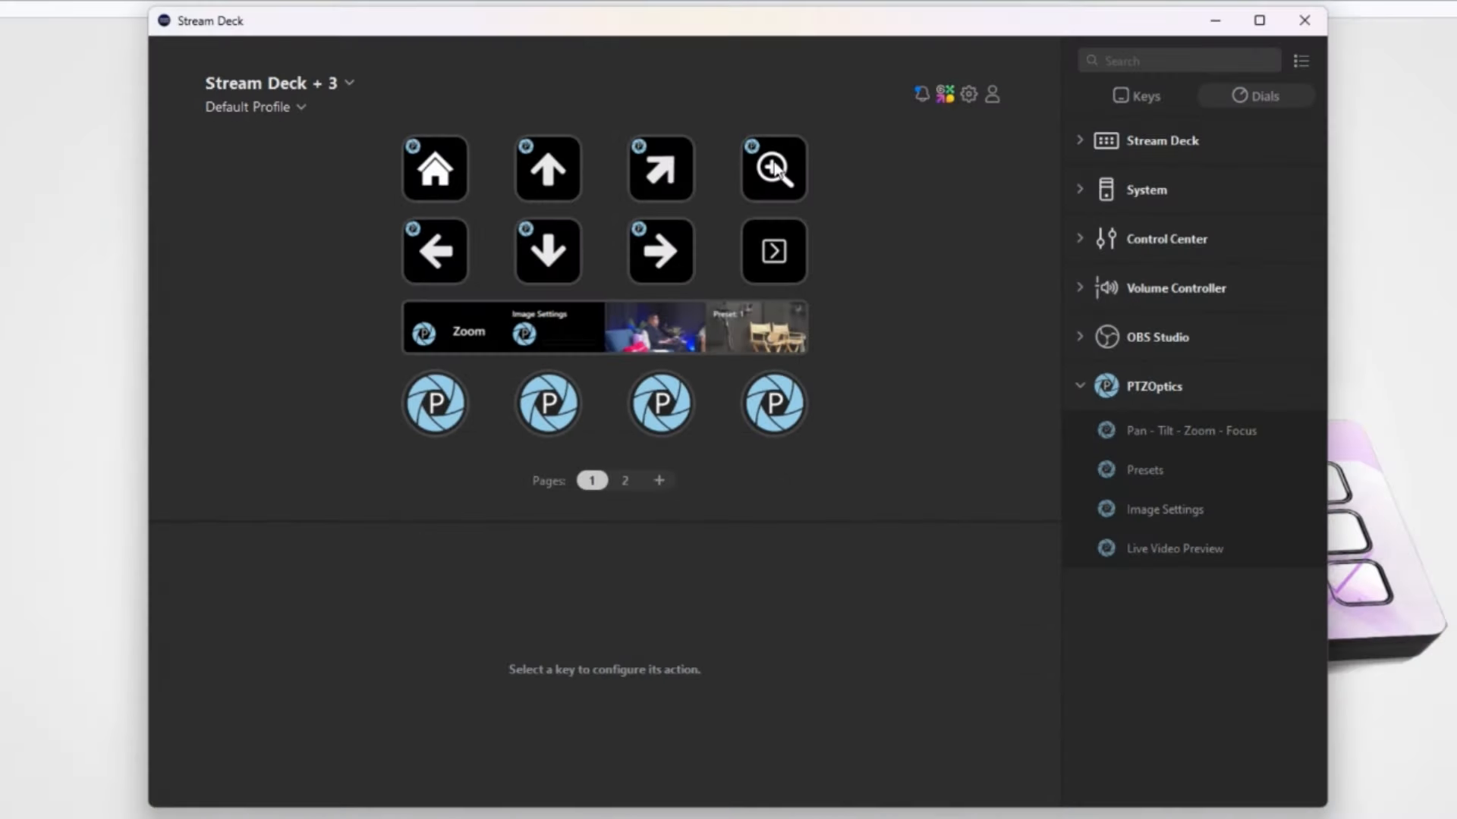
pyautogui.moveTo(474, 415)
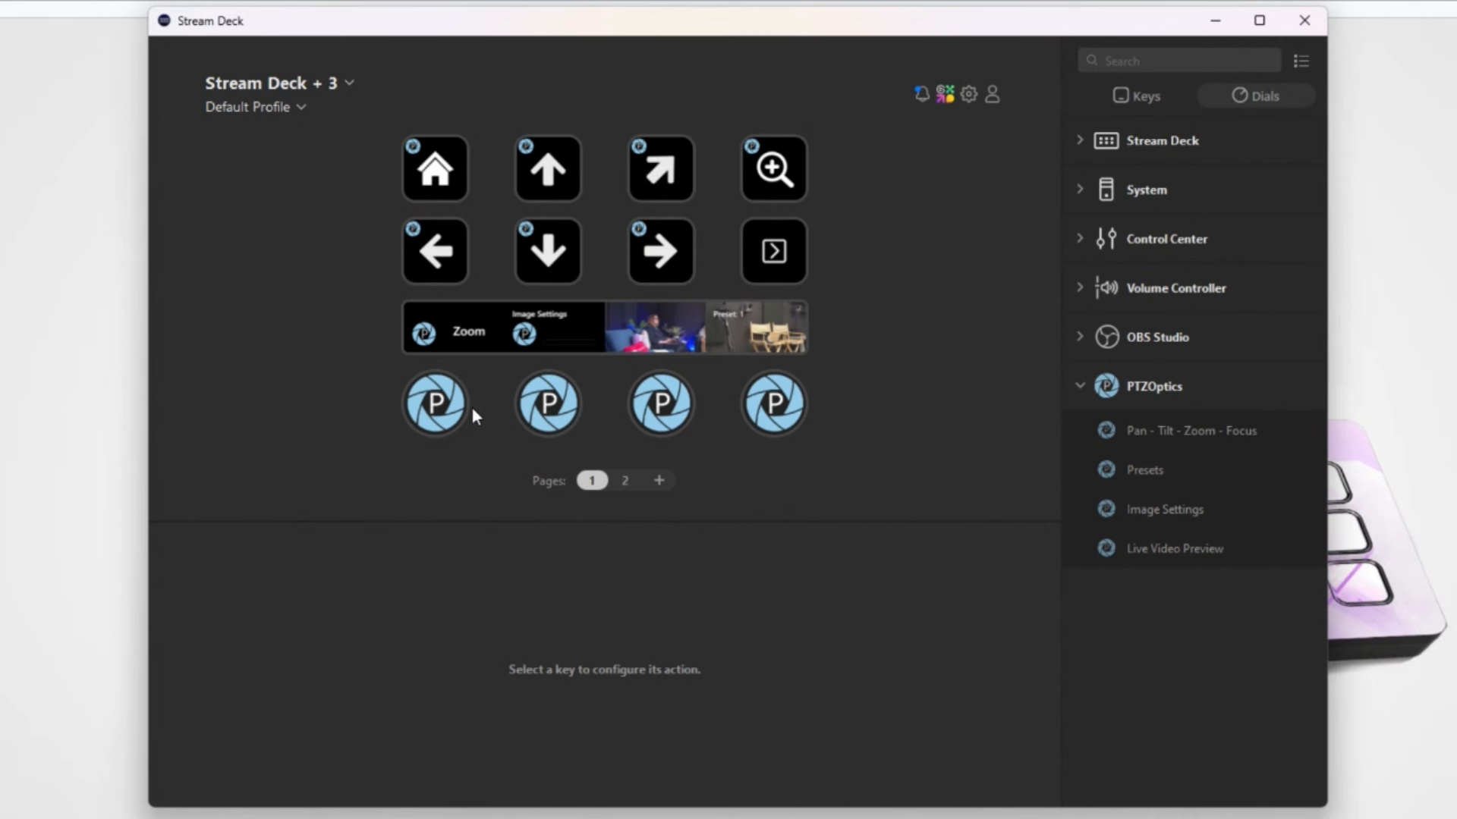
pyautogui.moveTo(473, 394)
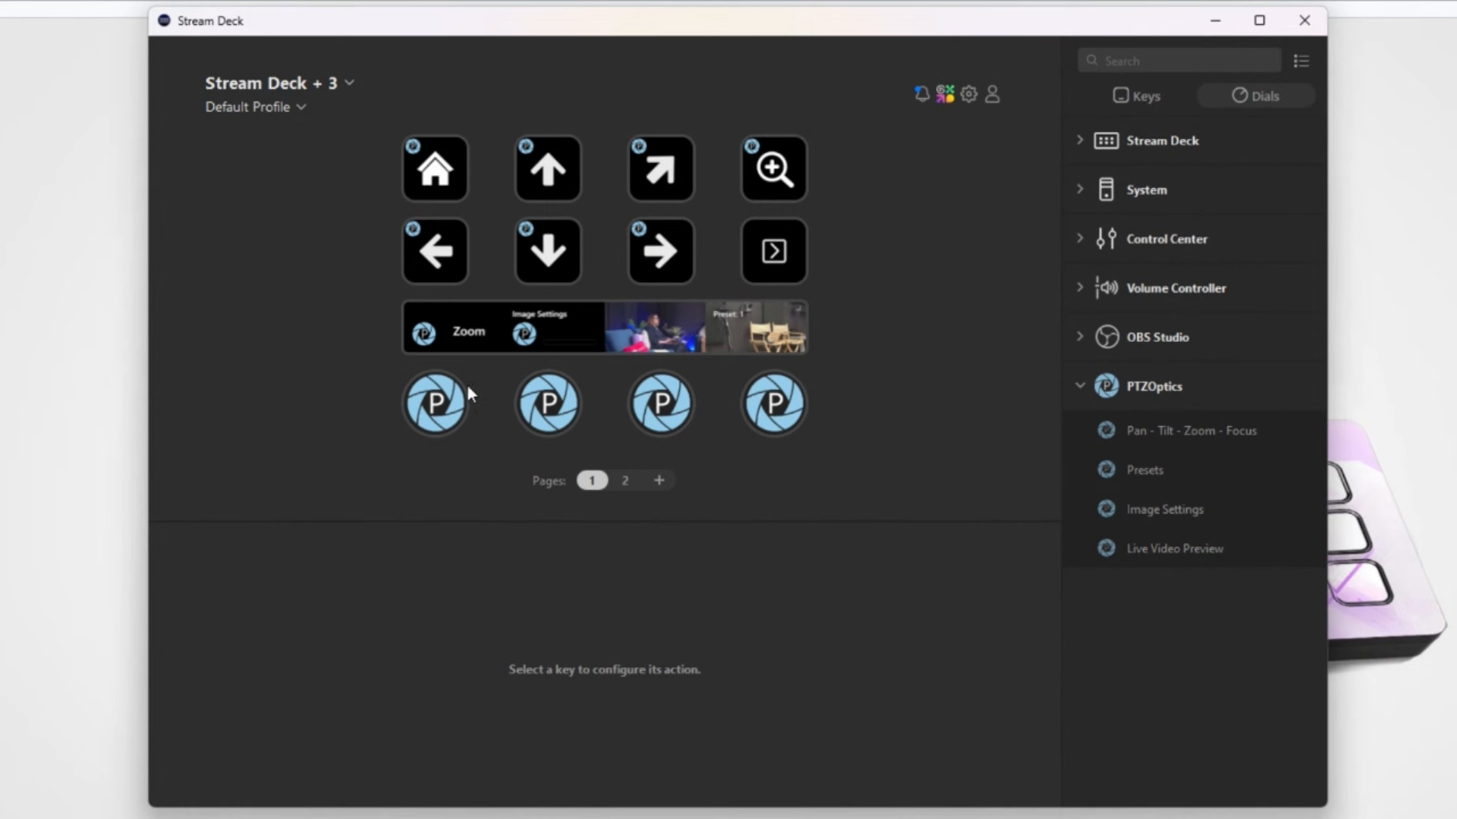
pyautogui.moveTo(446, 395)
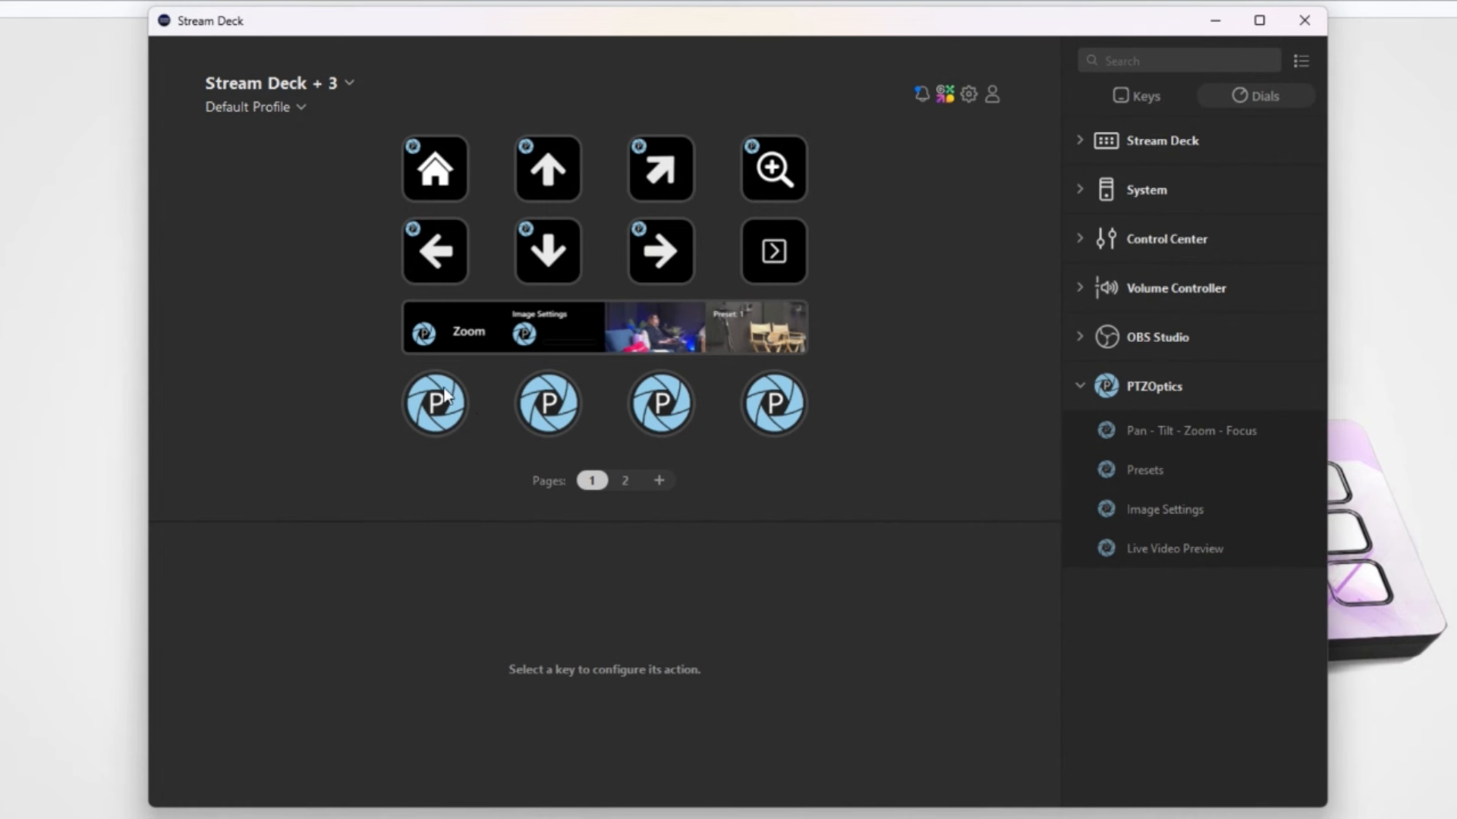
pyautogui.moveTo(449, 400)
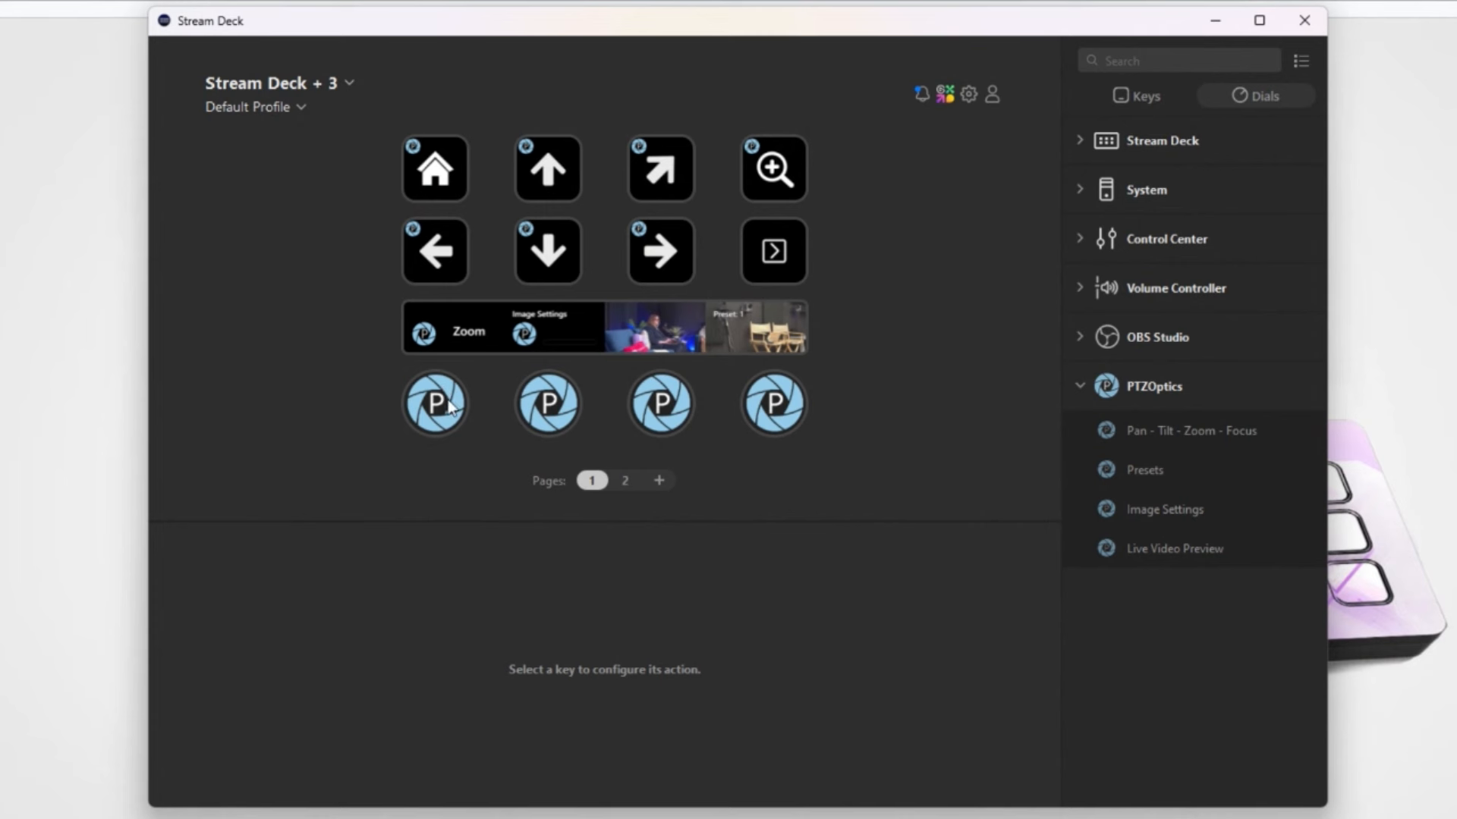
pyautogui.click(436, 404)
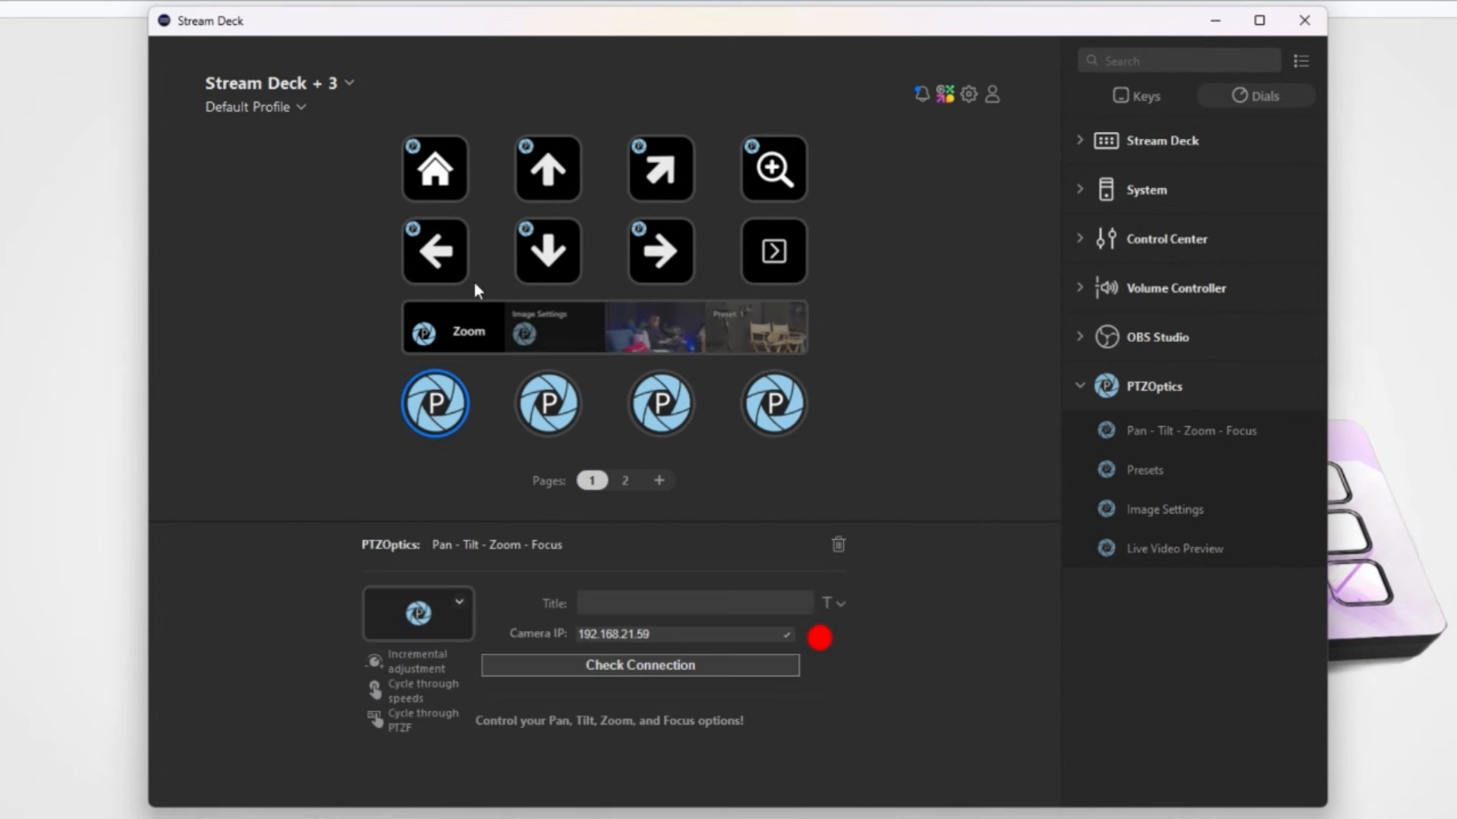
pyautogui.moveTo(799, 270)
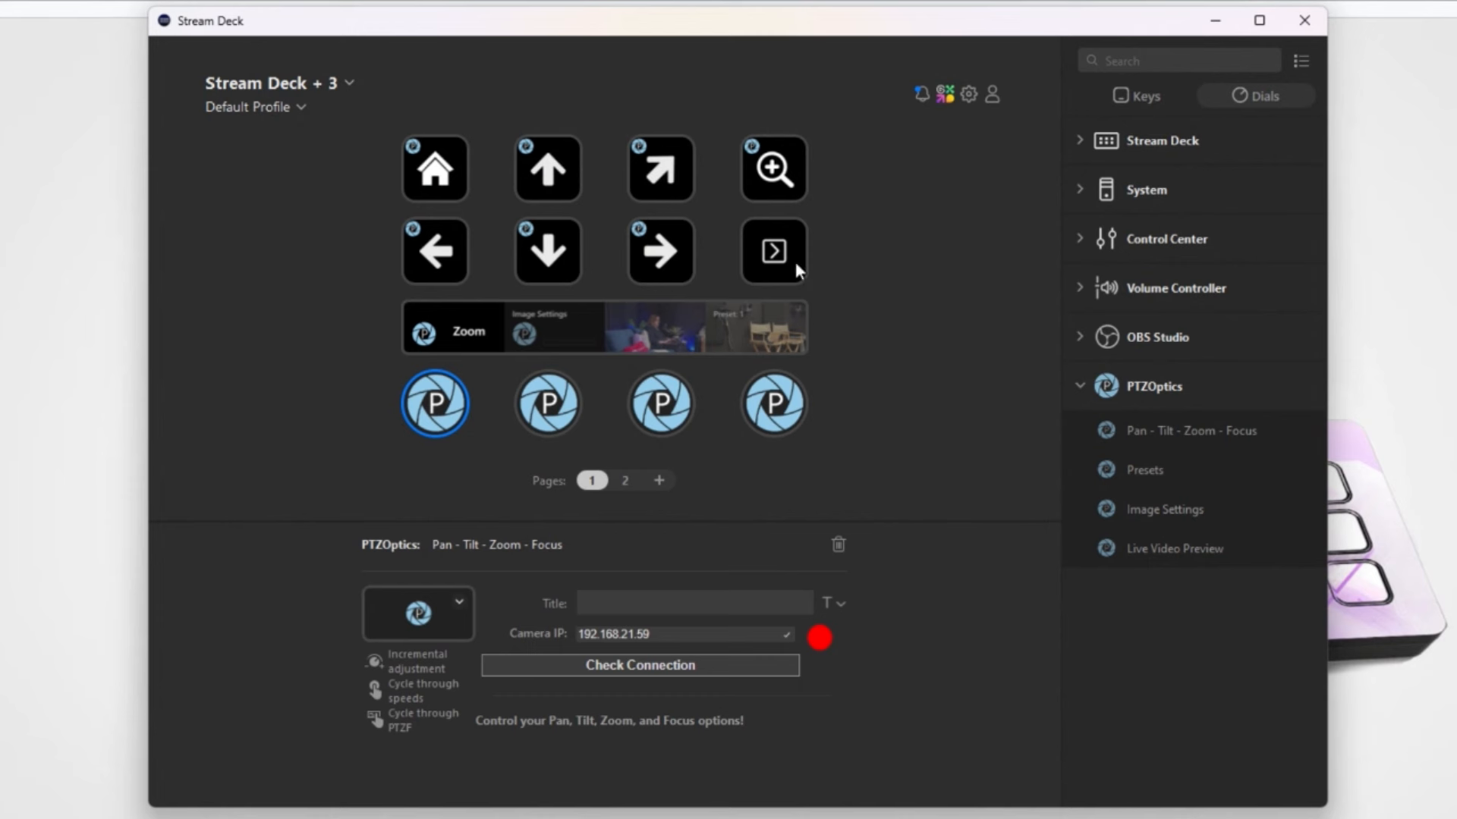
pyautogui.moveTo(1243, 97)
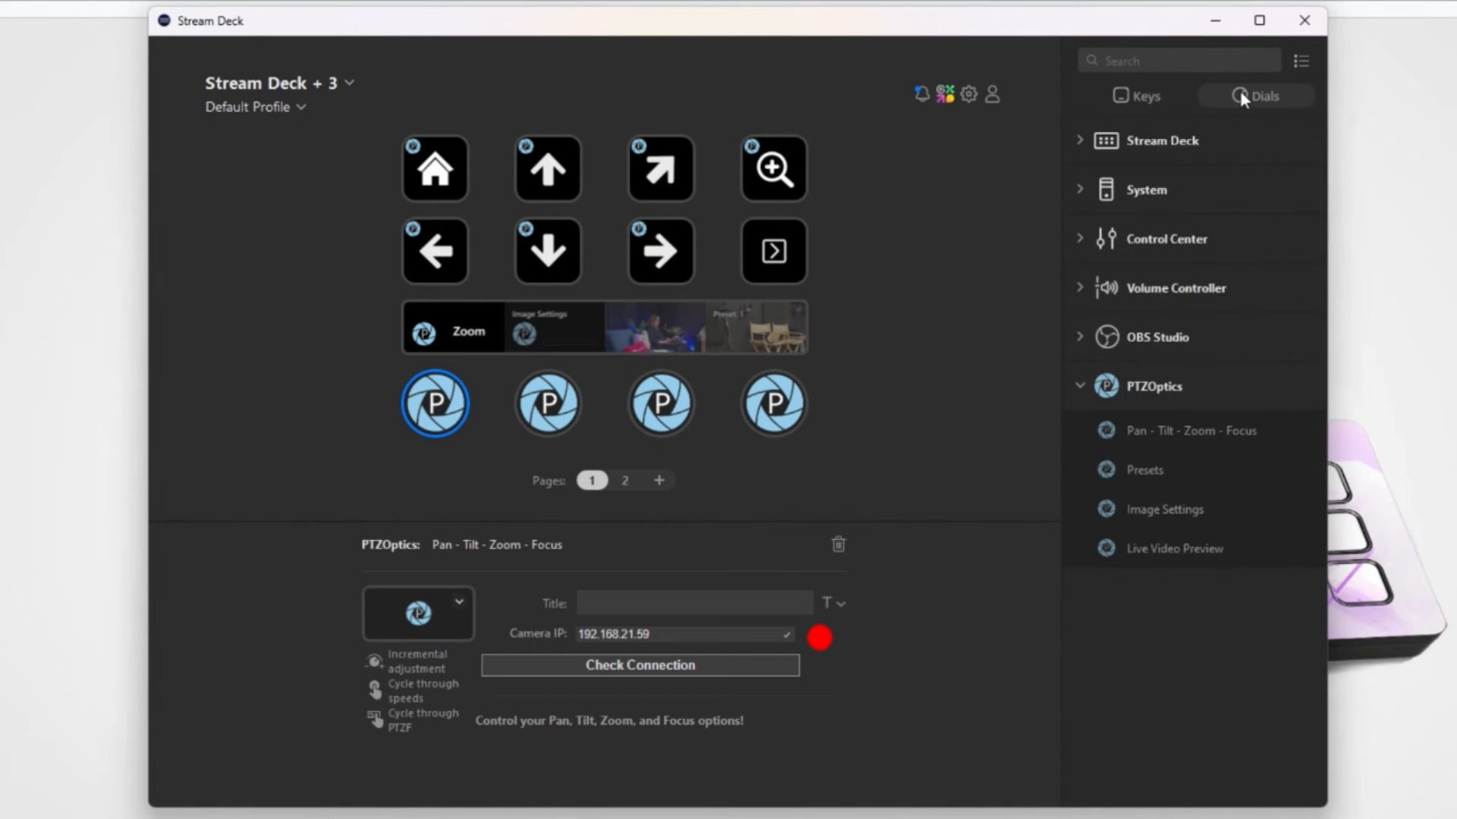
pyautogui.click(1137, 96)
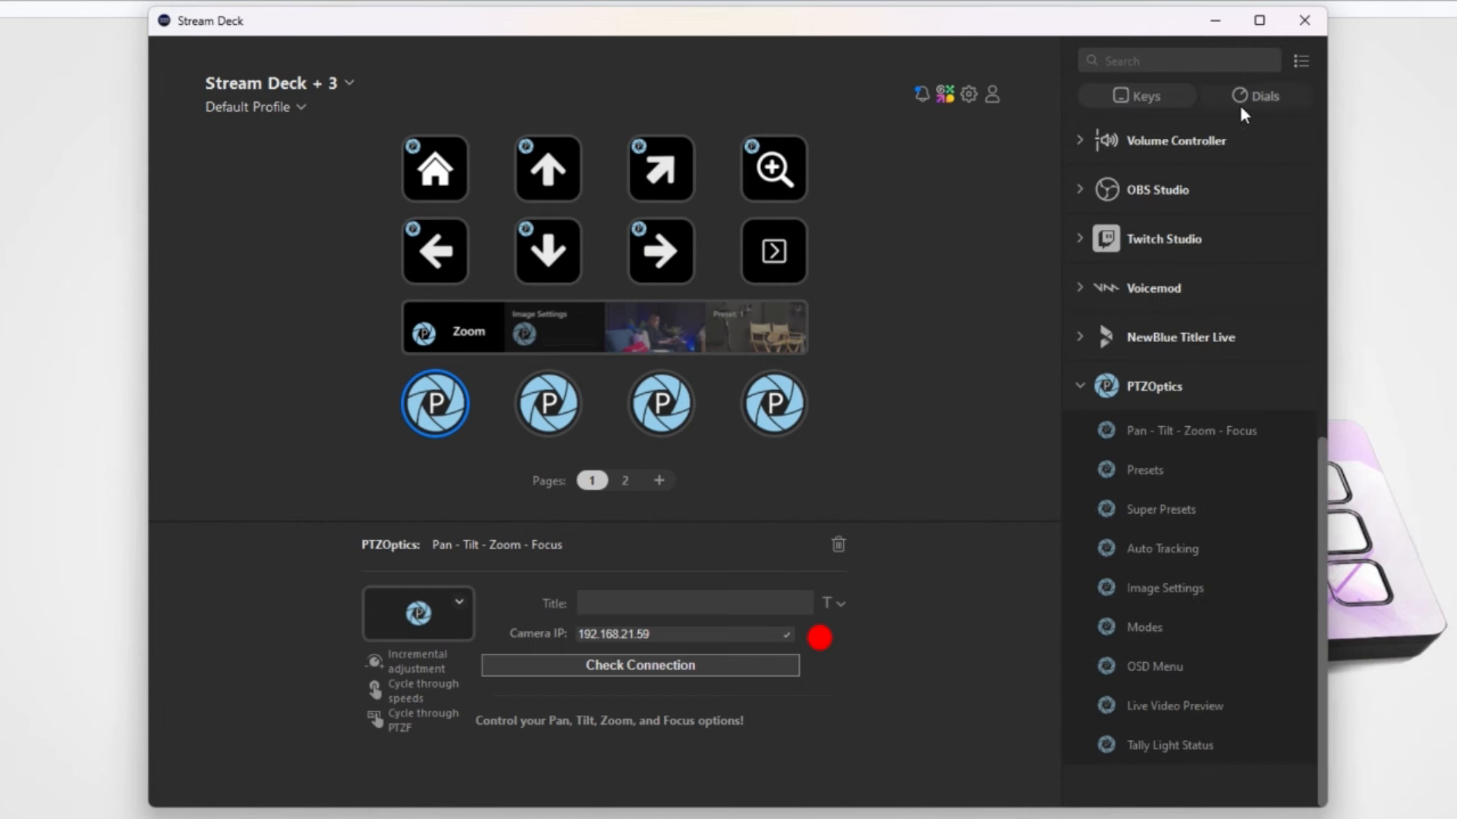
pyautogui.moveTo(1173, 664)
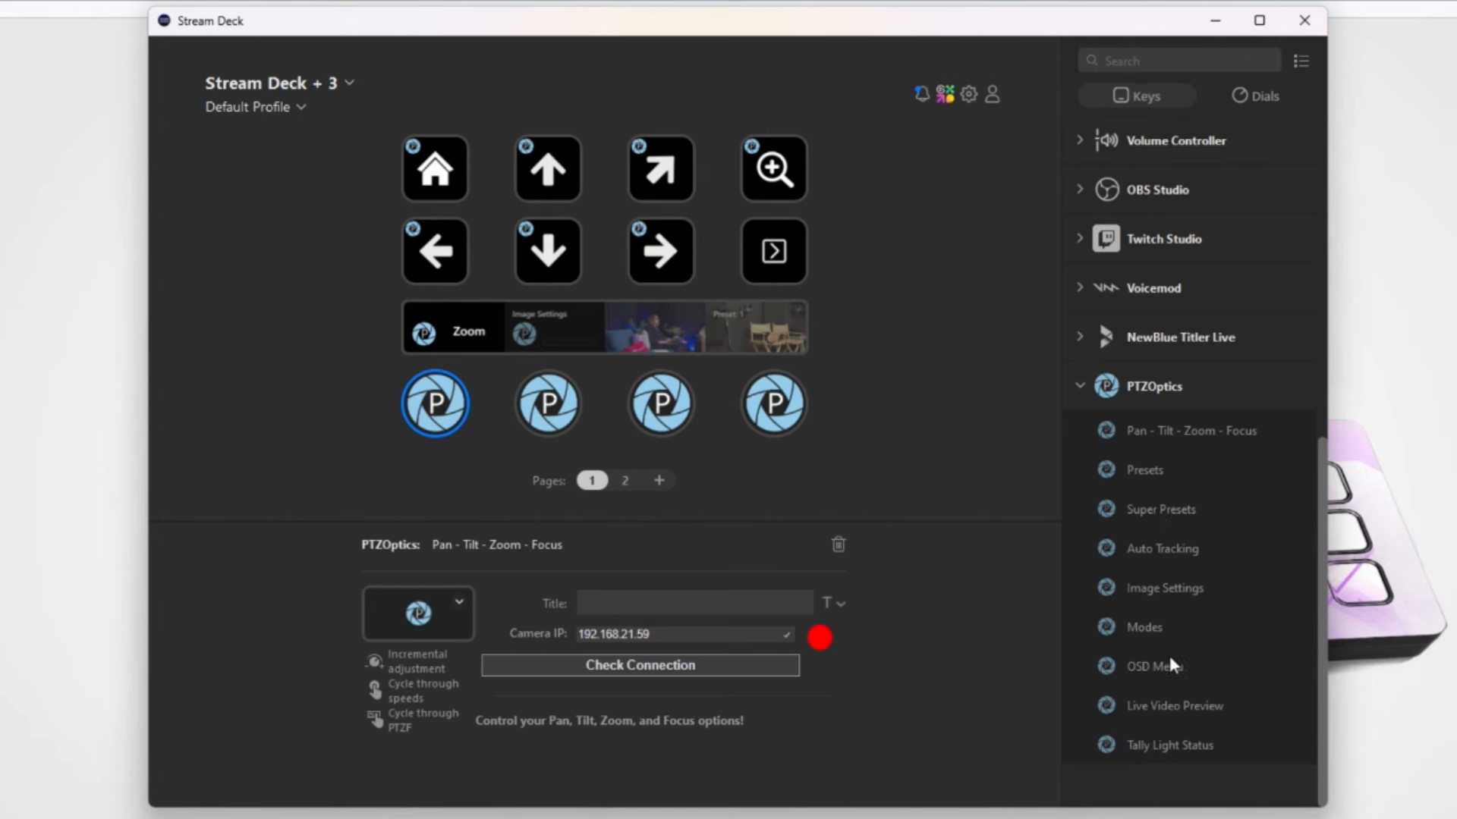
pyautogui.moveTo(1267, 94)
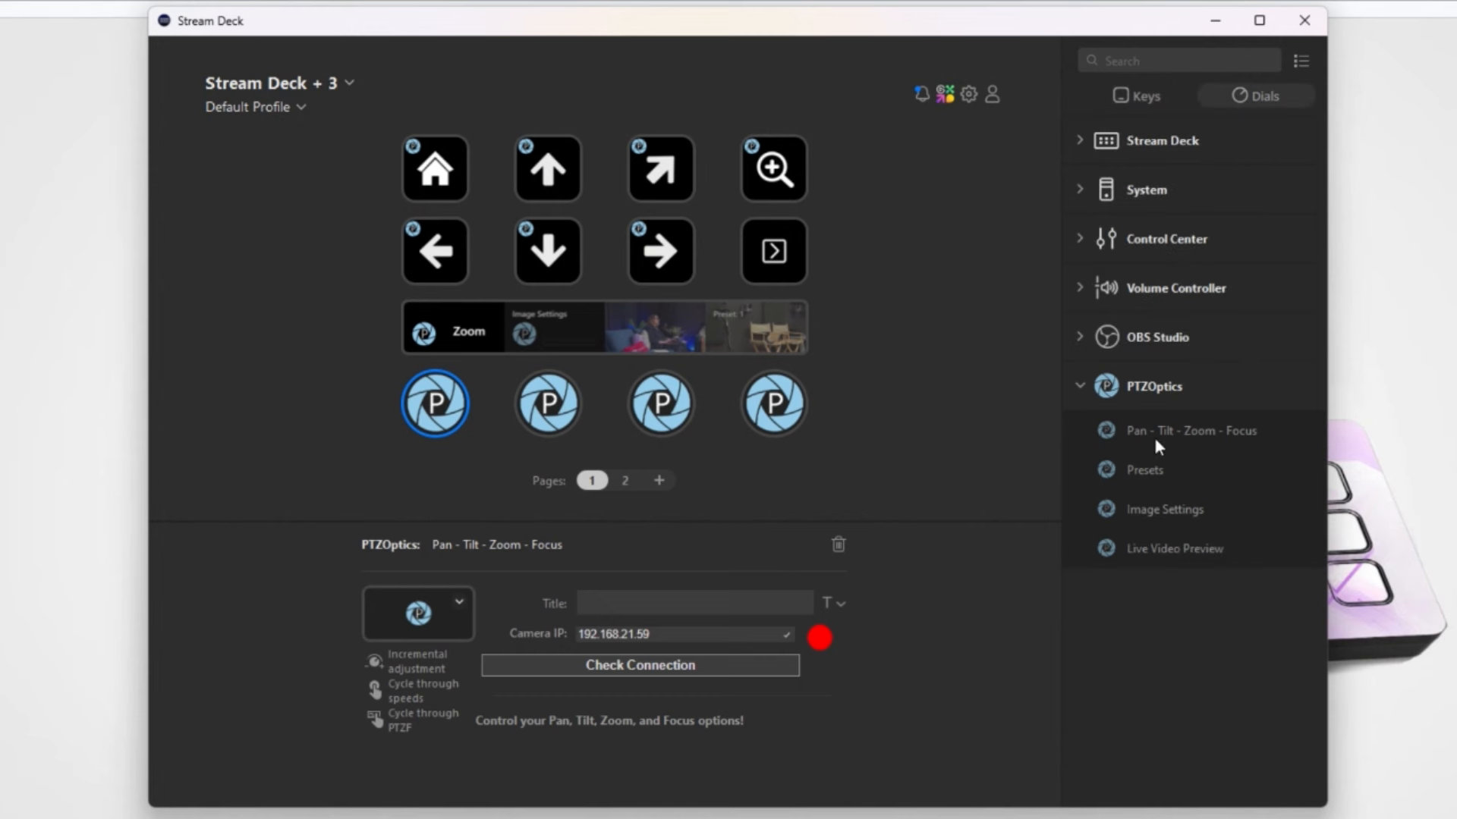
pyautogui.moveTo(1135, 476)
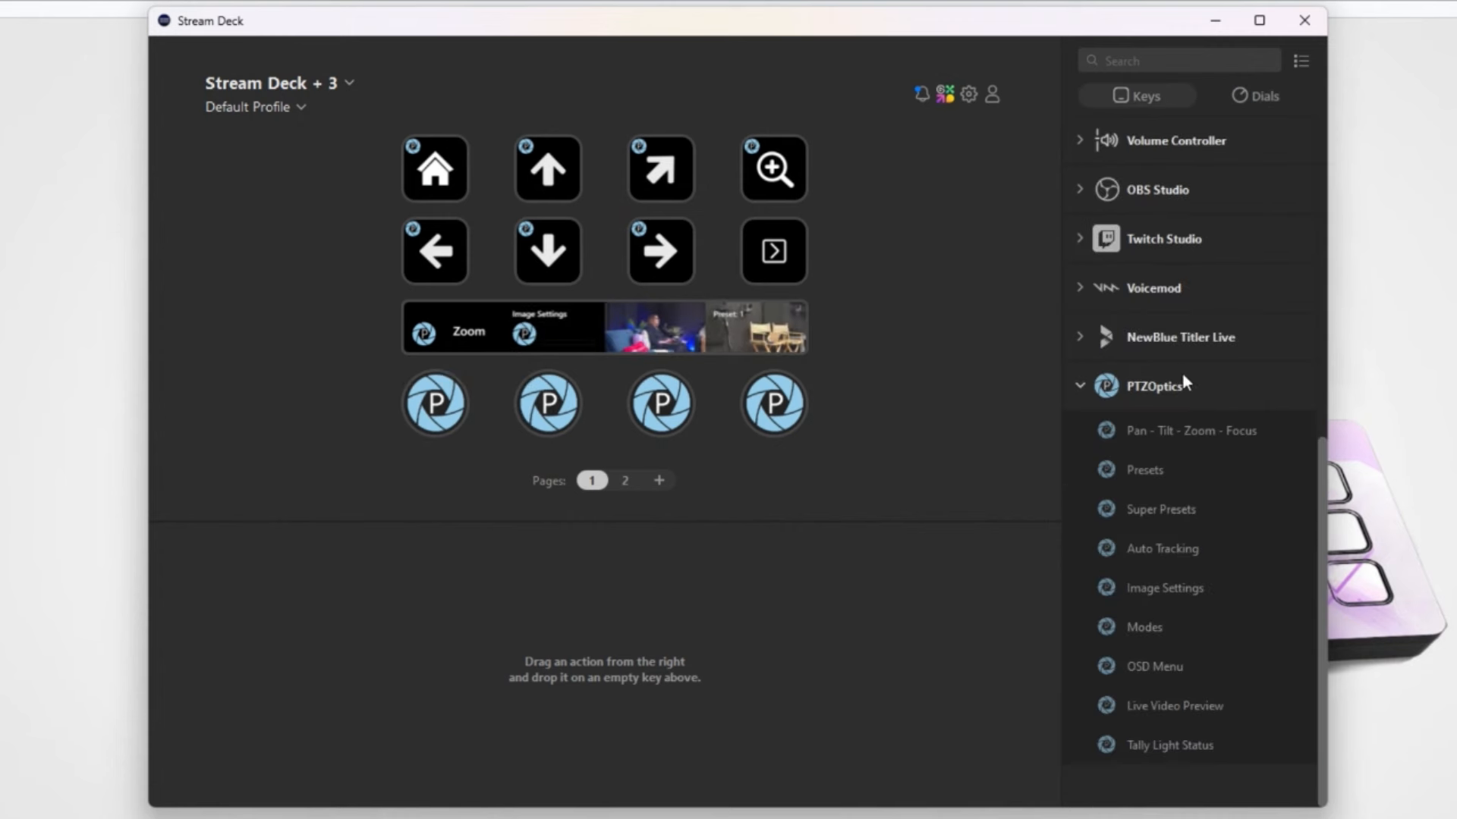
pyautogui.moveTo(784, 308)
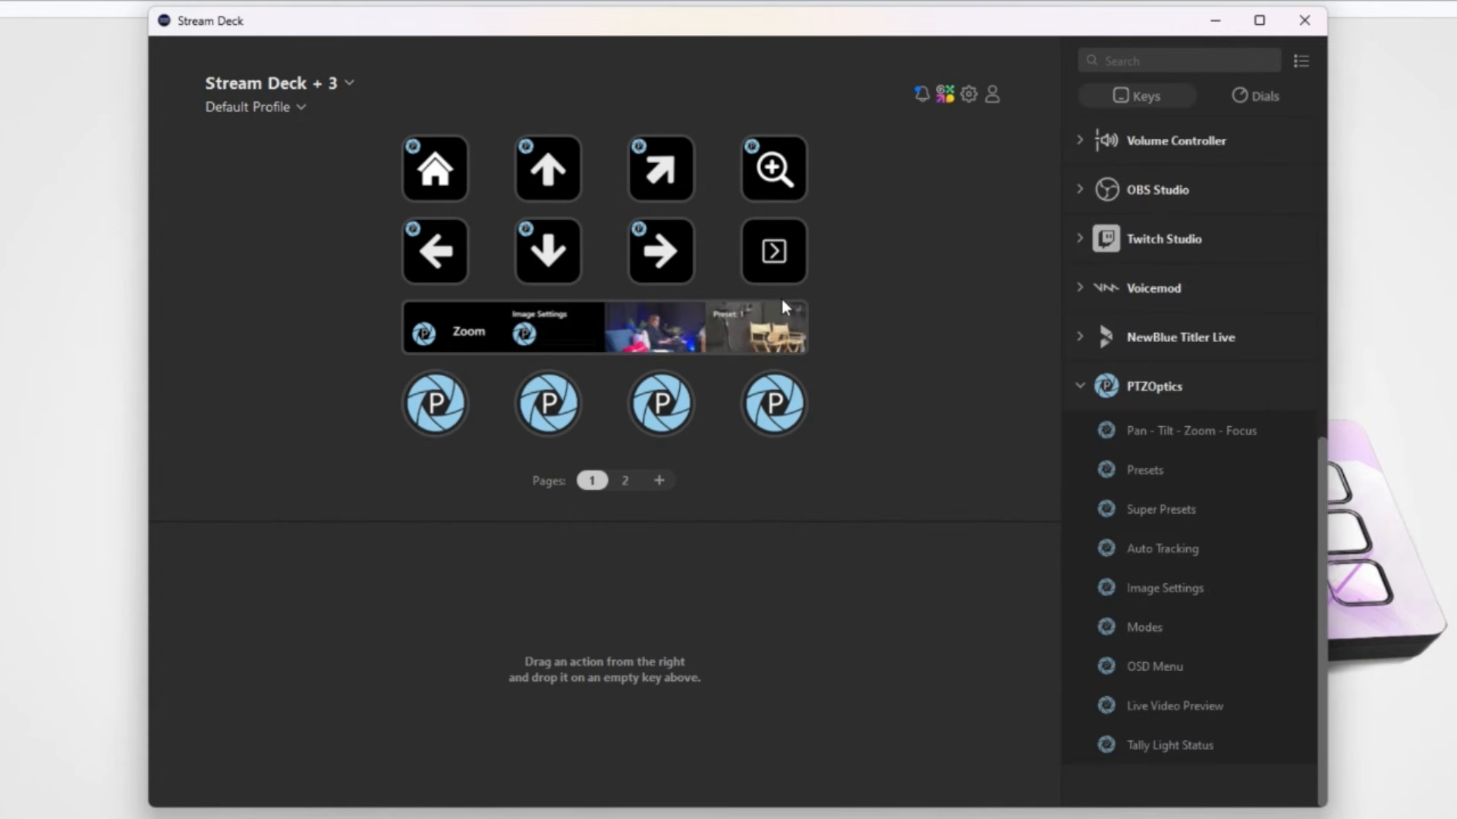
pyautogui.moveTo(664, 346)
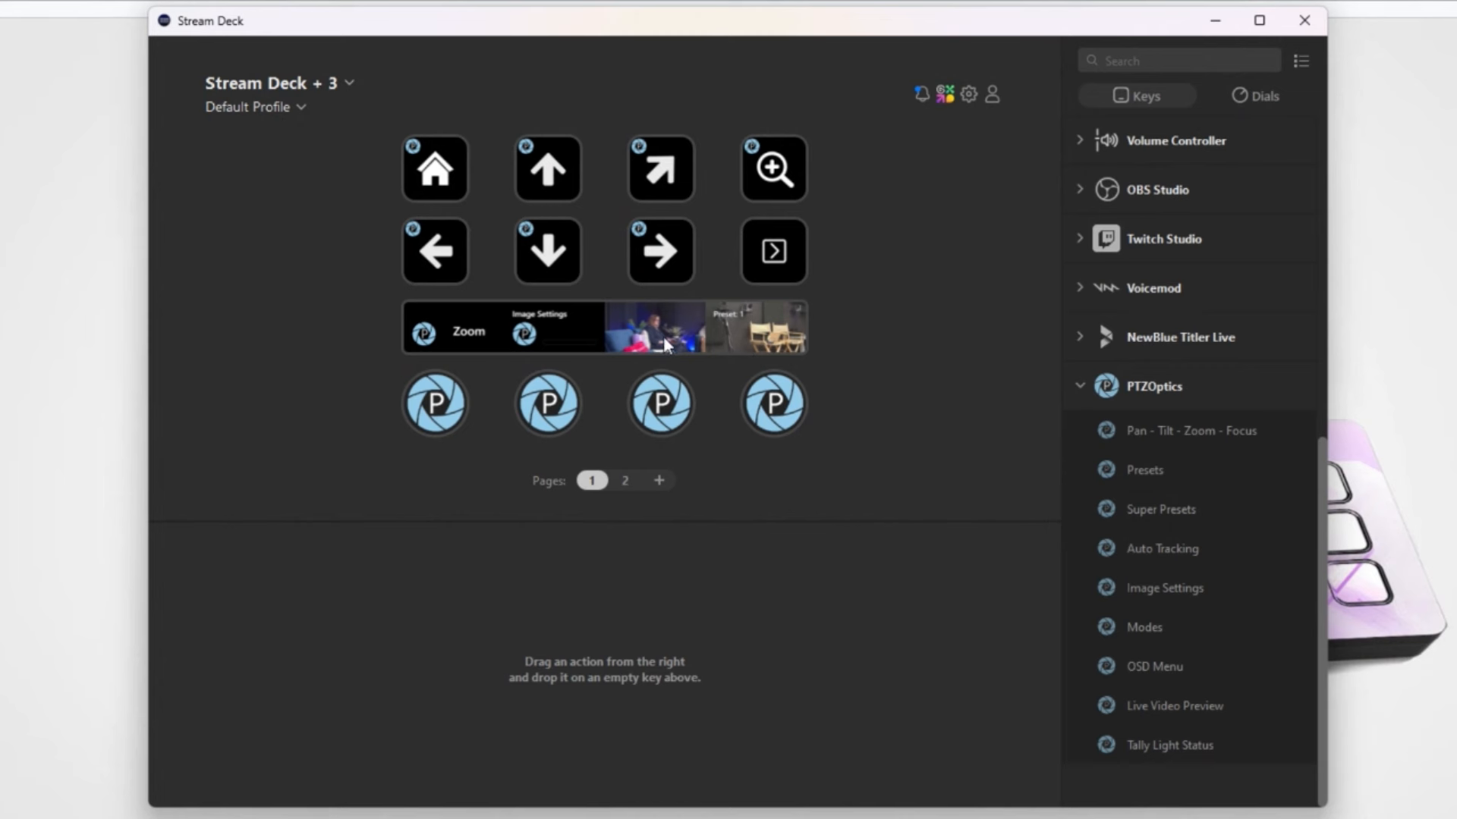
pyautogui.moveTo(1248, 109)
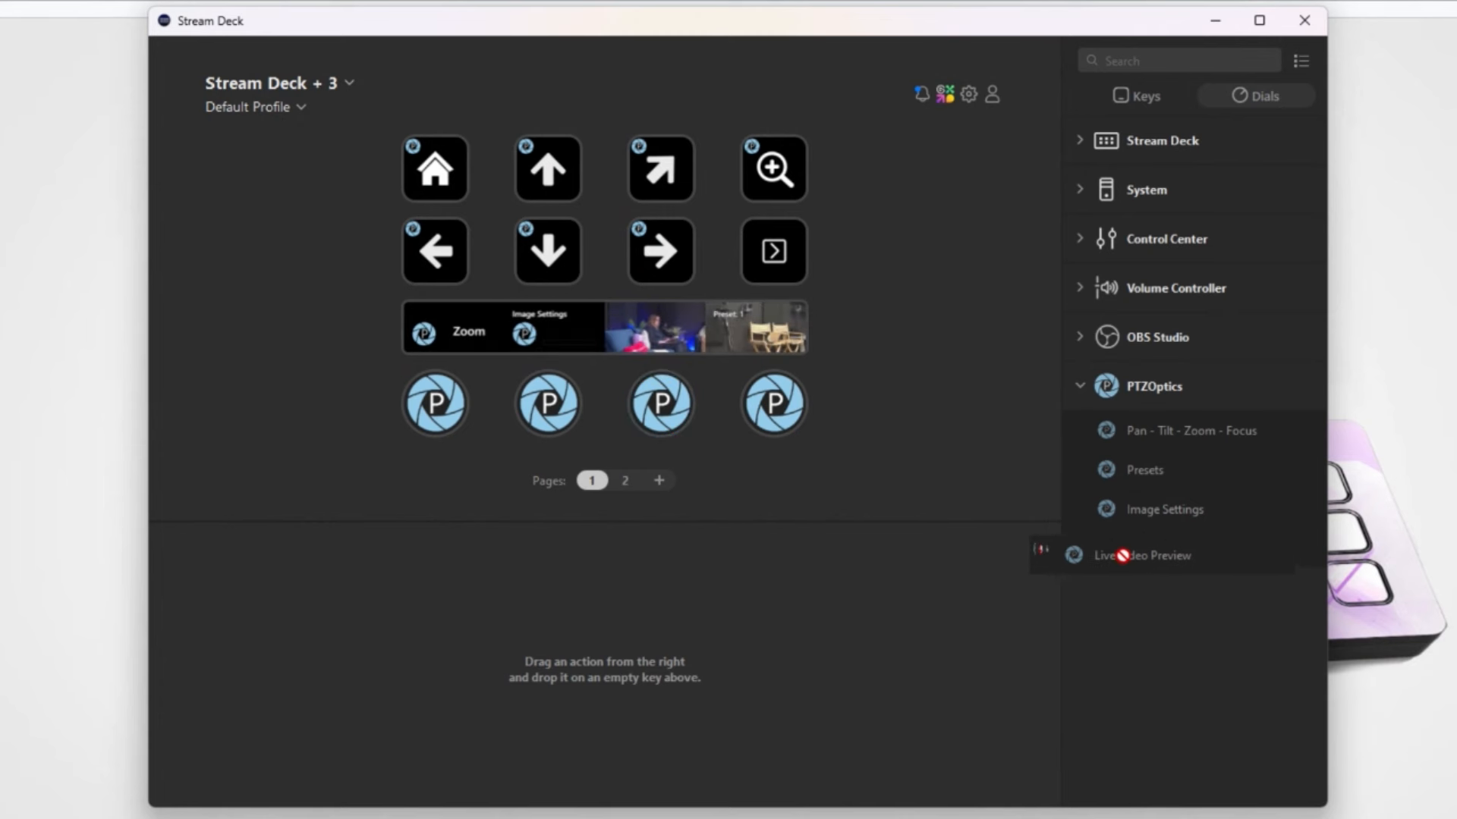
pyautogui.moveTo(788, 319)
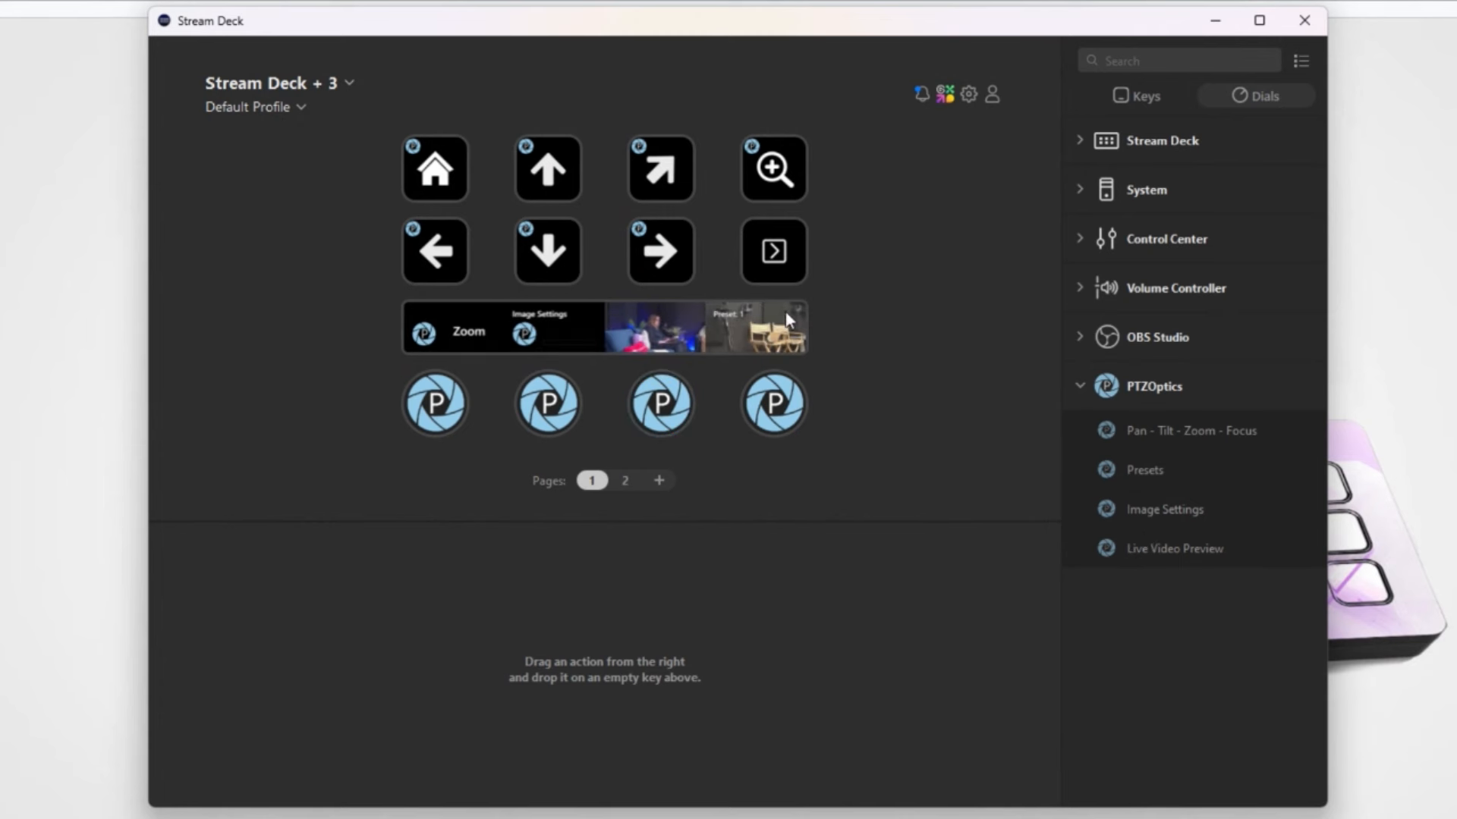
pyautogui.moveTo(785, 344)
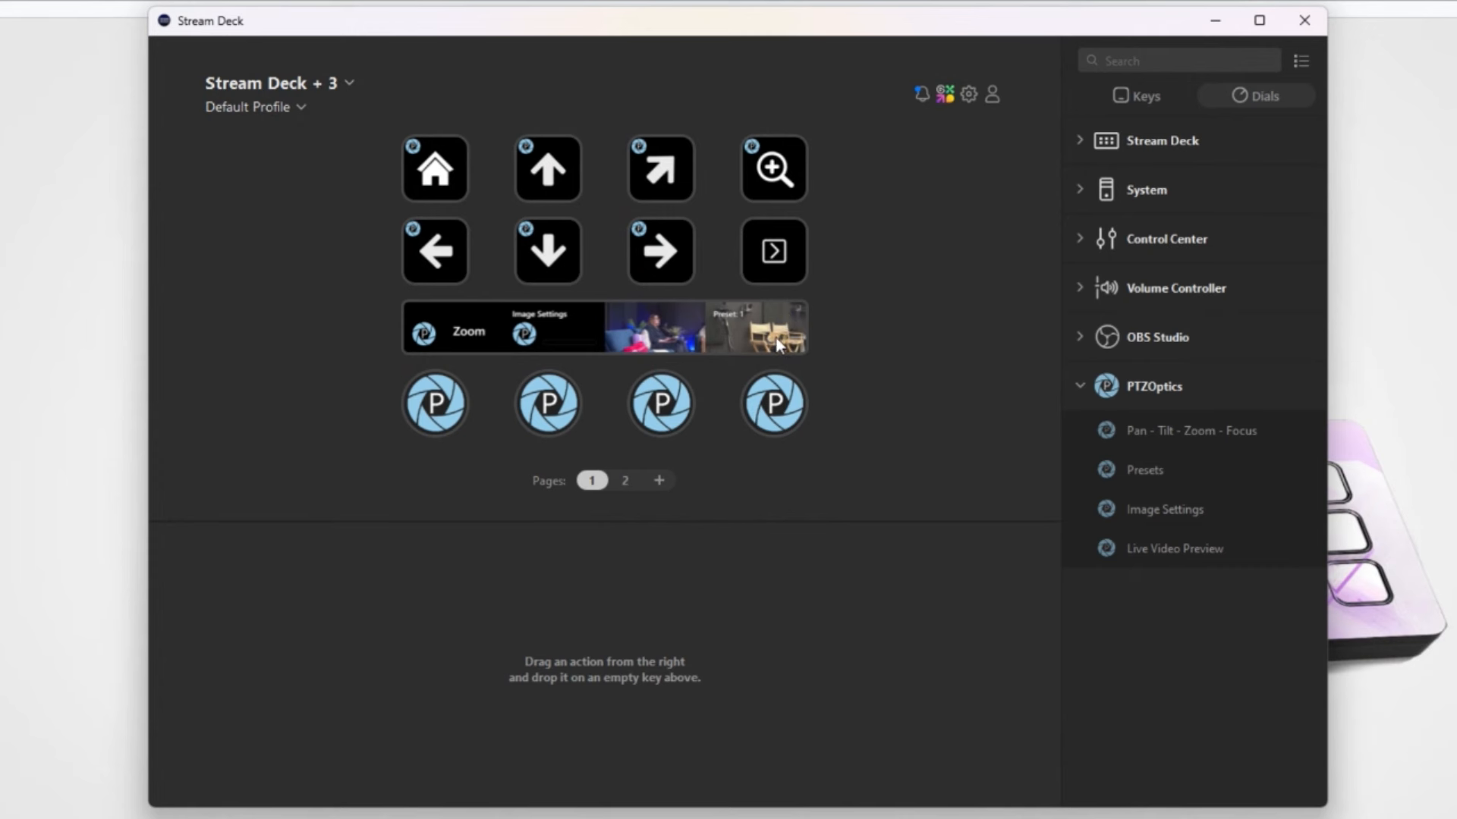
pyautogui.moveTo(717, 349)
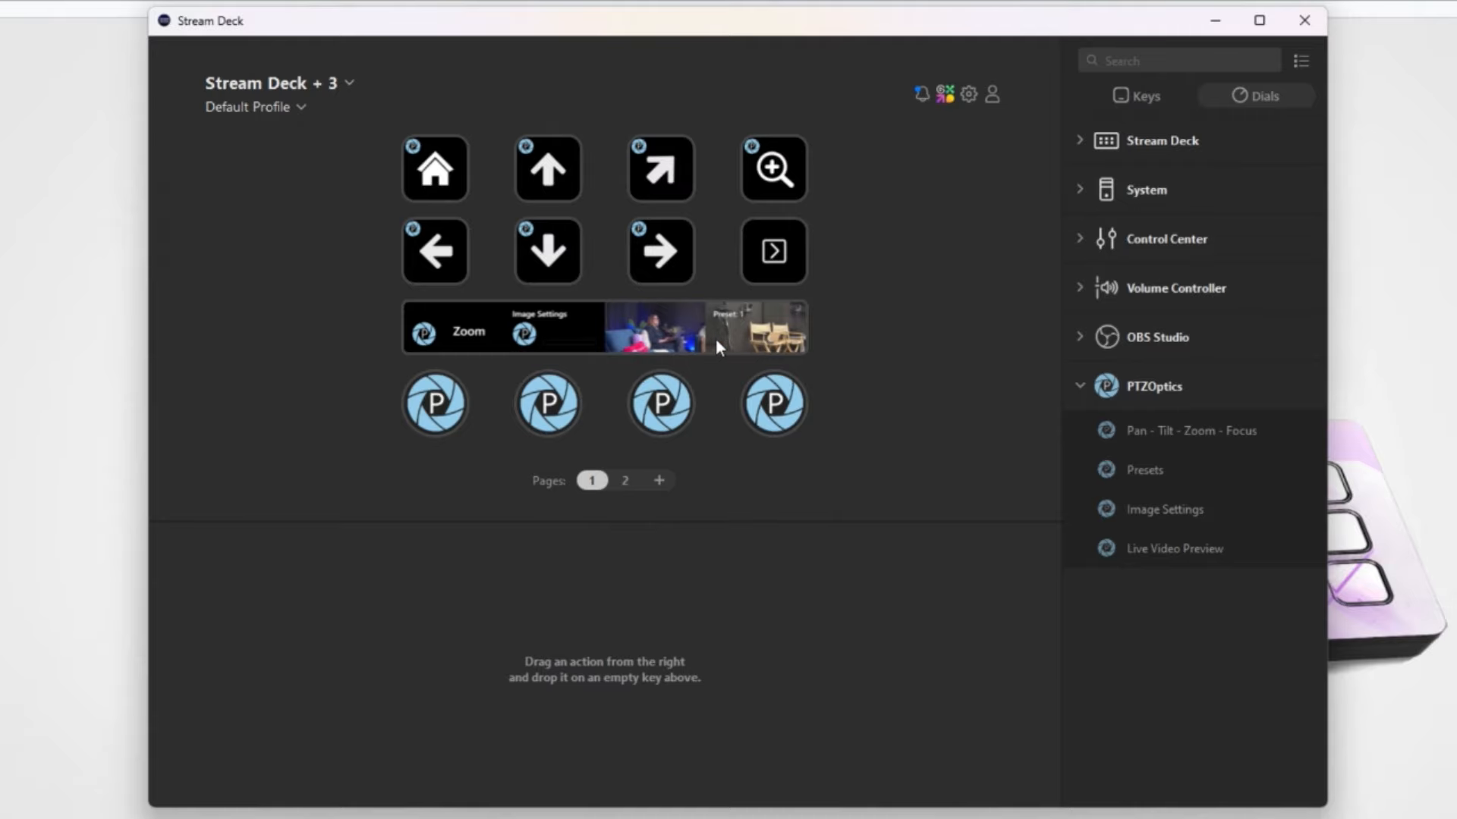
pyautogui.moveTo(851, 429)
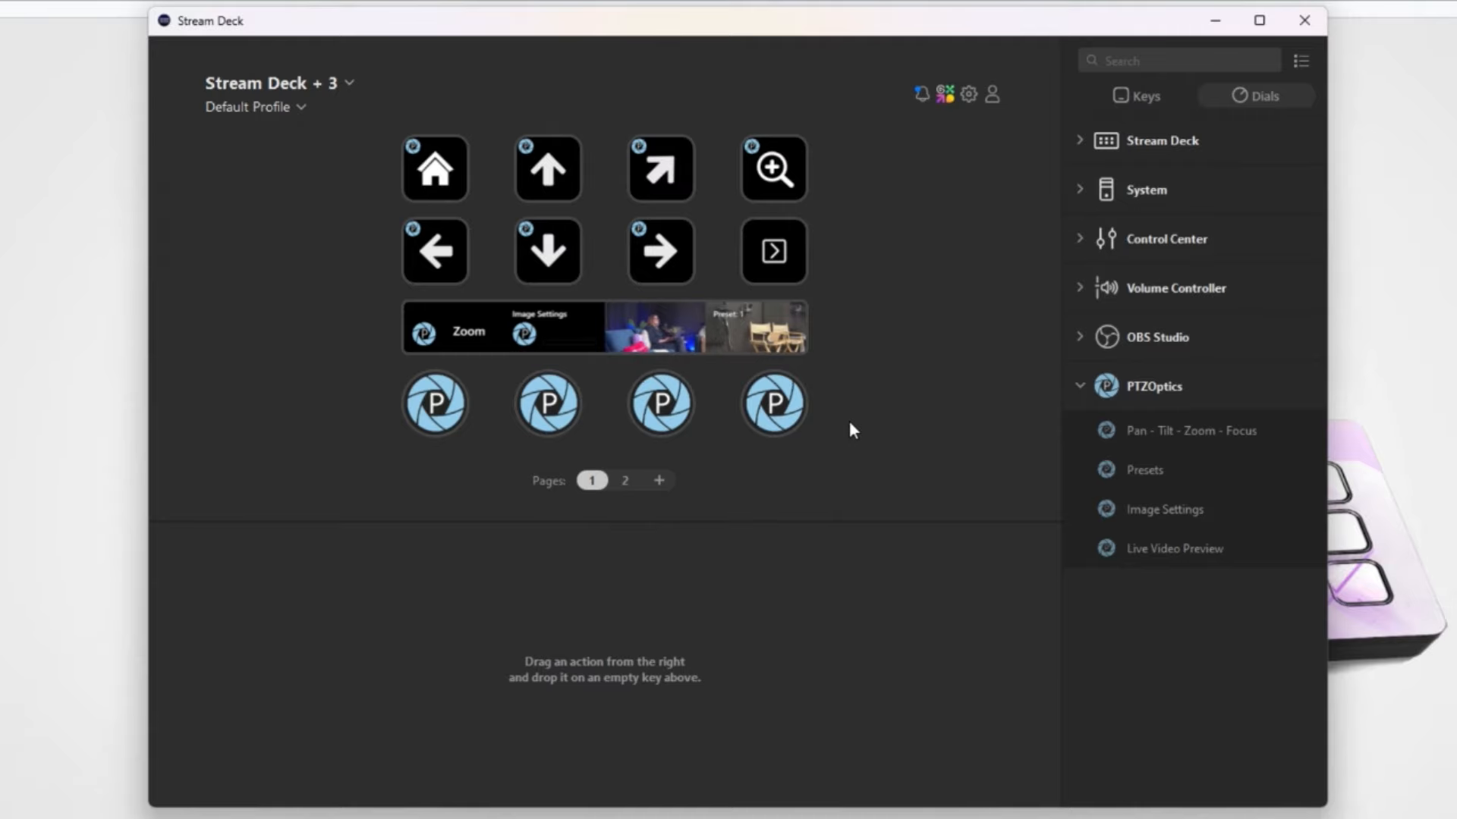